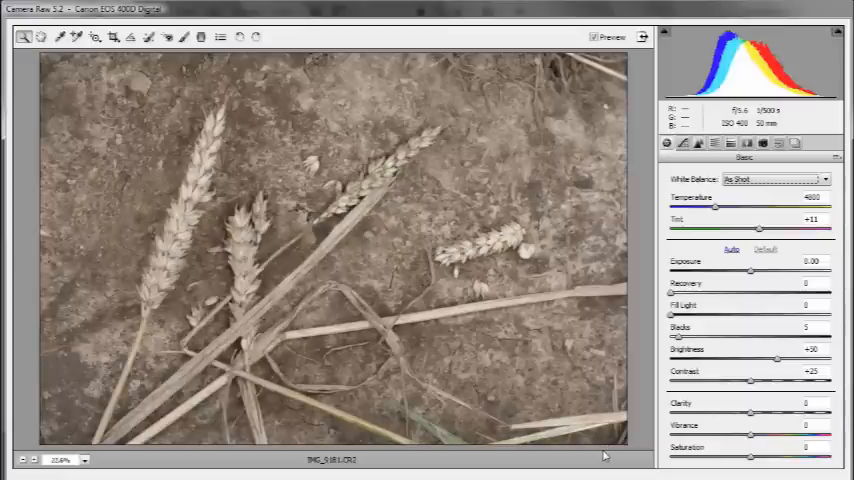
mouse_move(648, 264)
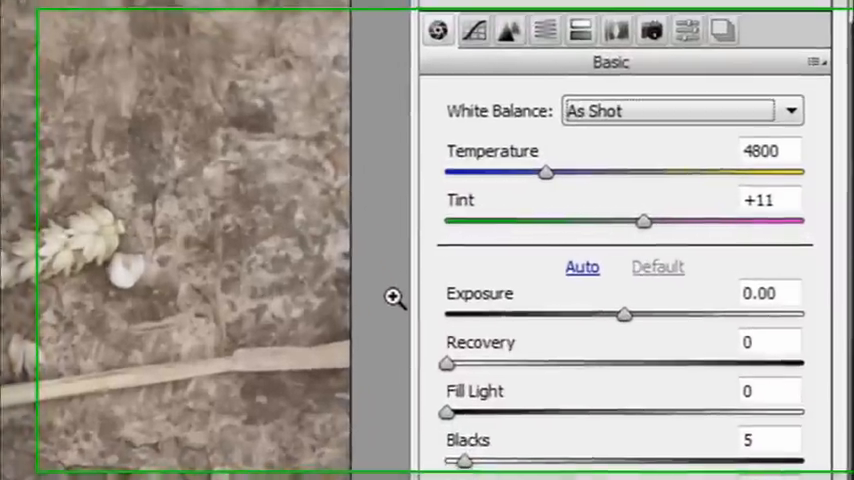
Step: Switch white balance from As Shot to Daylight (Temperature 5500, Tint +10)
click(684, 112)
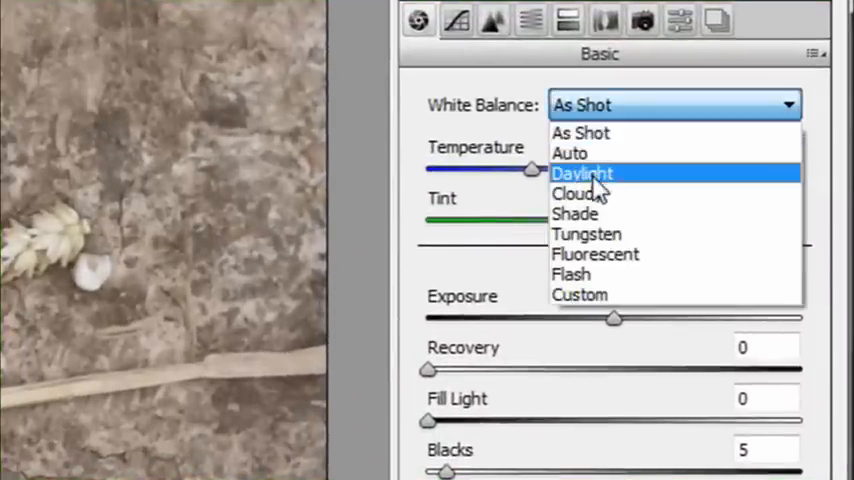
click(582, 172)
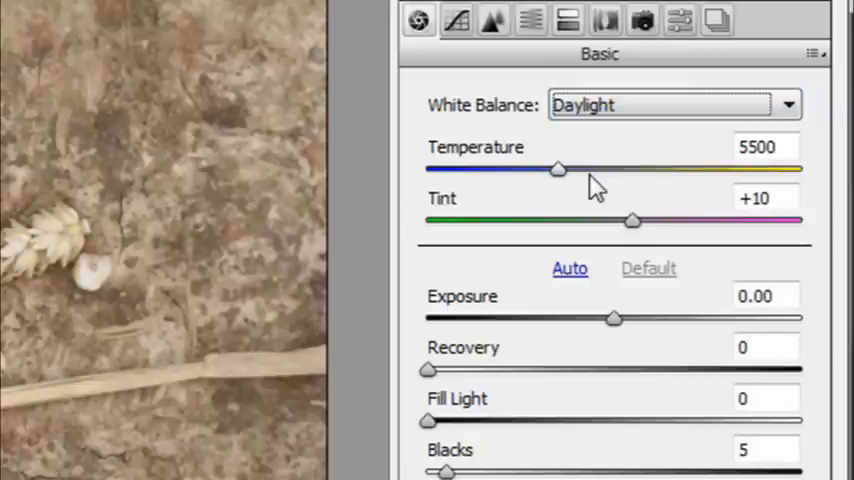
mouse_move(396, 184)
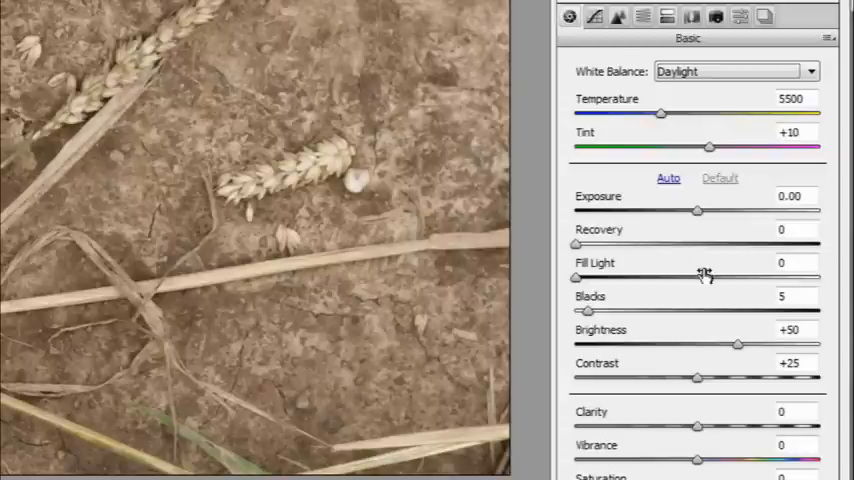
mouse_move(620, 296)
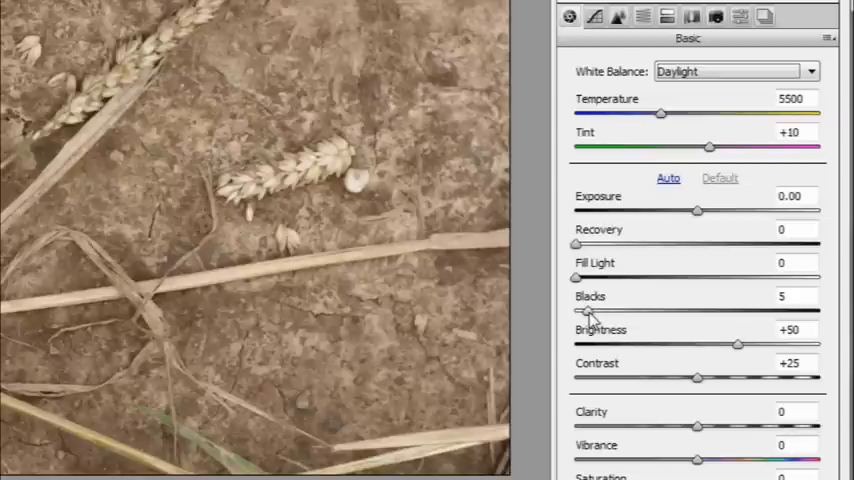
Step: Raise Blacks to 47 to deepen the shadows
drag(578, 312, 638, 312)
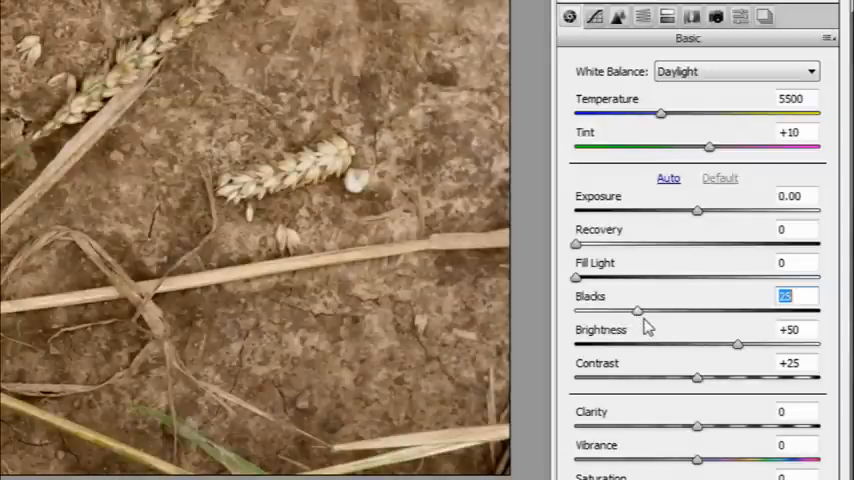
drag(636, 312, 688, 312)
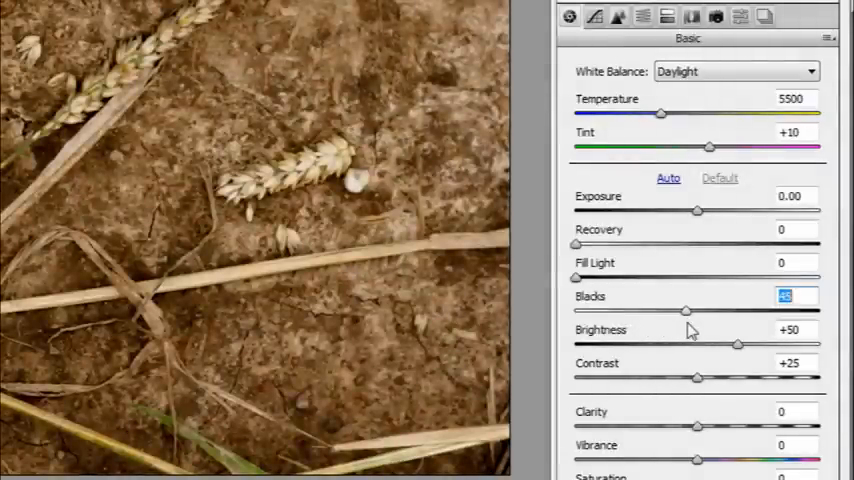
drag(696, 312, 688, 312)
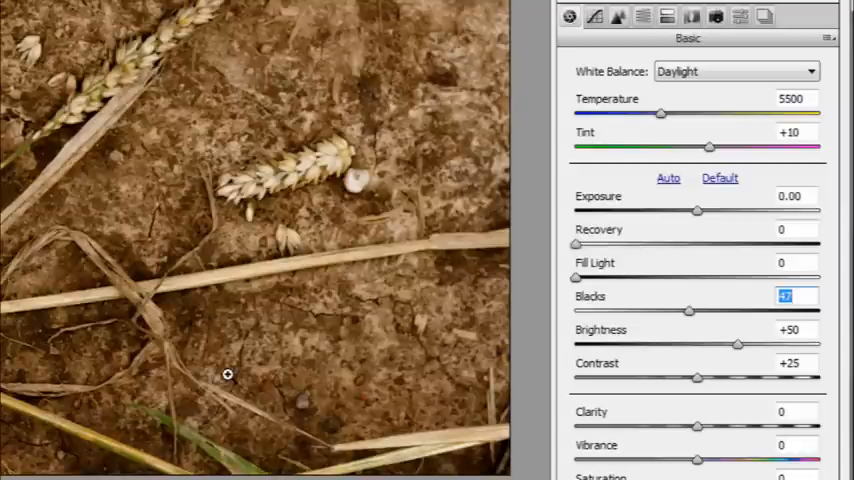
mouse_move(604, 408)
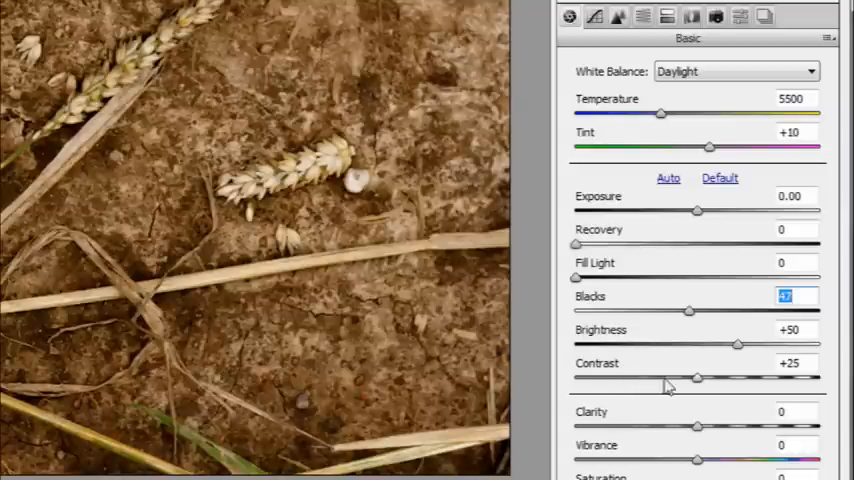
Step: Push Contrast all the way to +100
drag(696, 378, 738, 378)
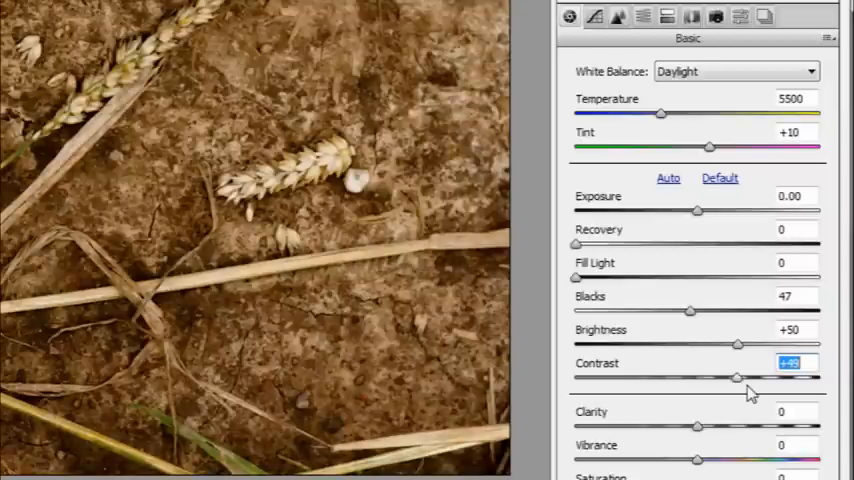
drag(738, 376, 816, 380)
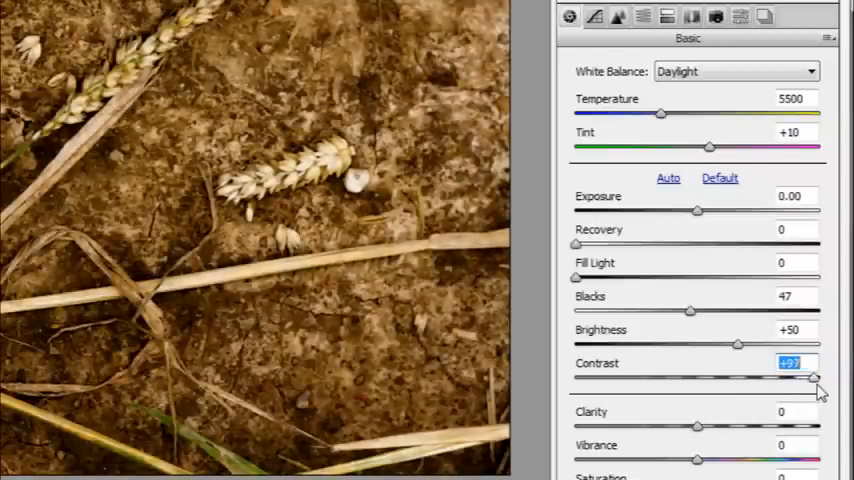
drag(812, 378, 820, 378)
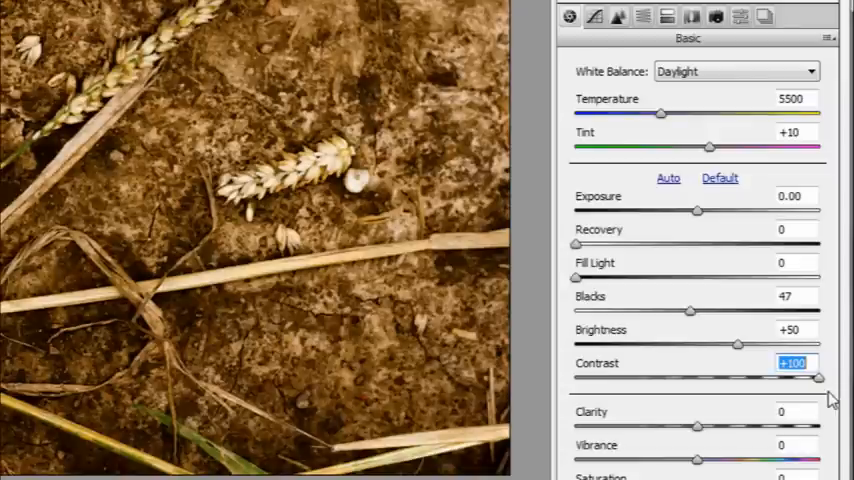
mouse_move(716, 444)
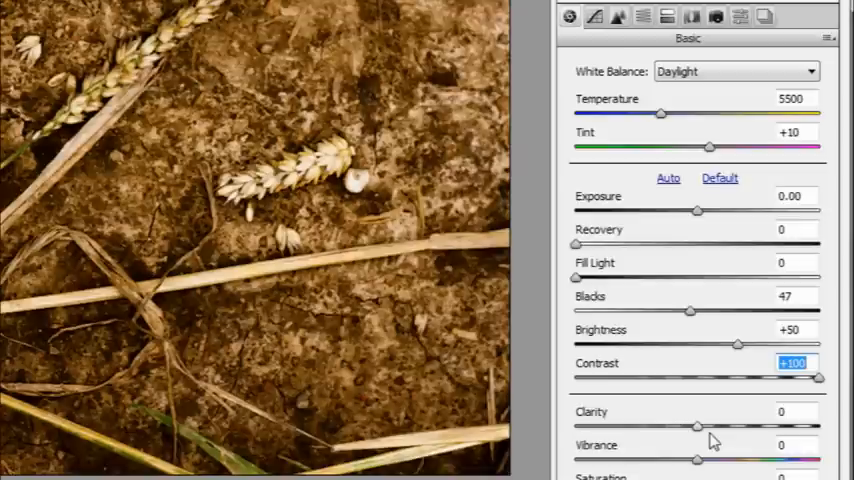
mouse_move(700, 436)
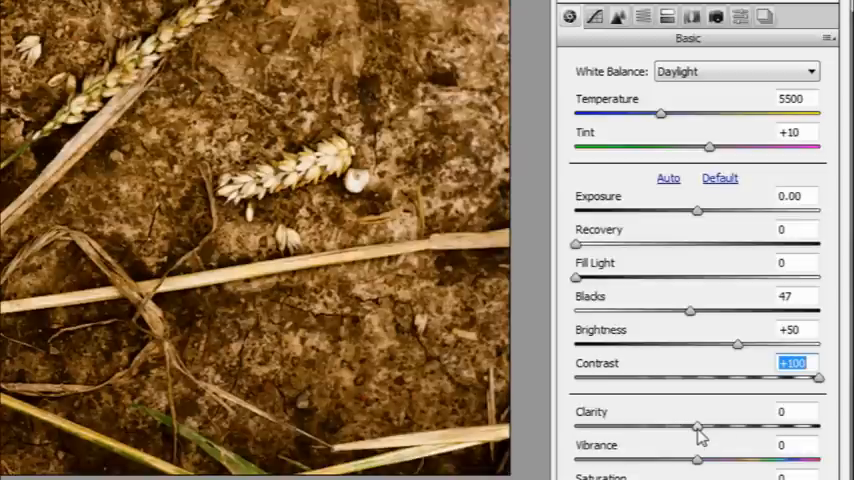
Step: Max out Clarity at +100 for crisper straw and soil texture
drag(696, 428, 788, 428)
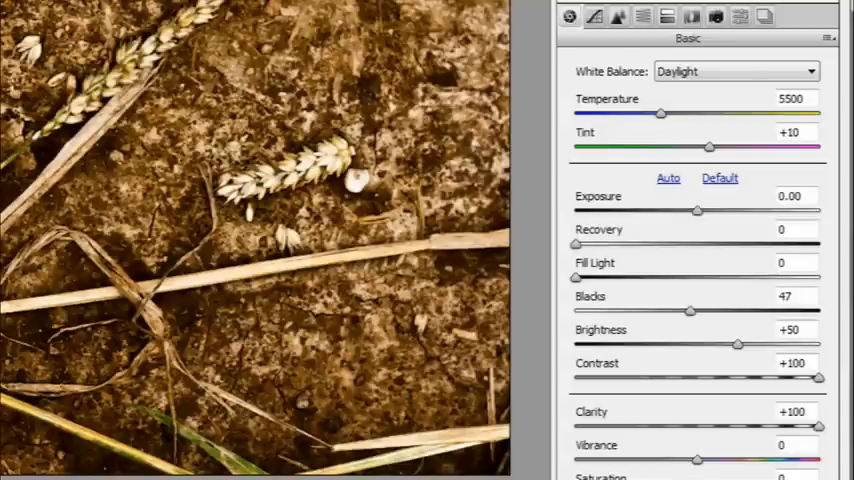
mouse_move(446, 6)
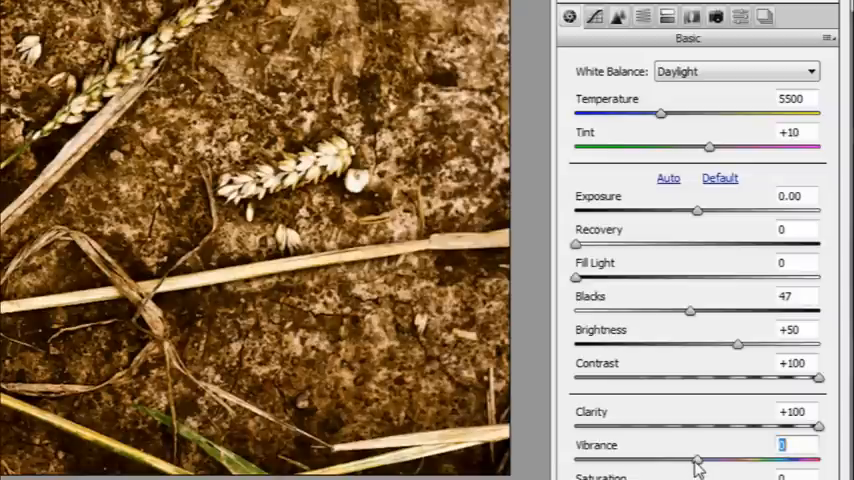
Step: Lower Vibrance so the colours turn muted and sepia-like
drag(696, 460, 704, 460)
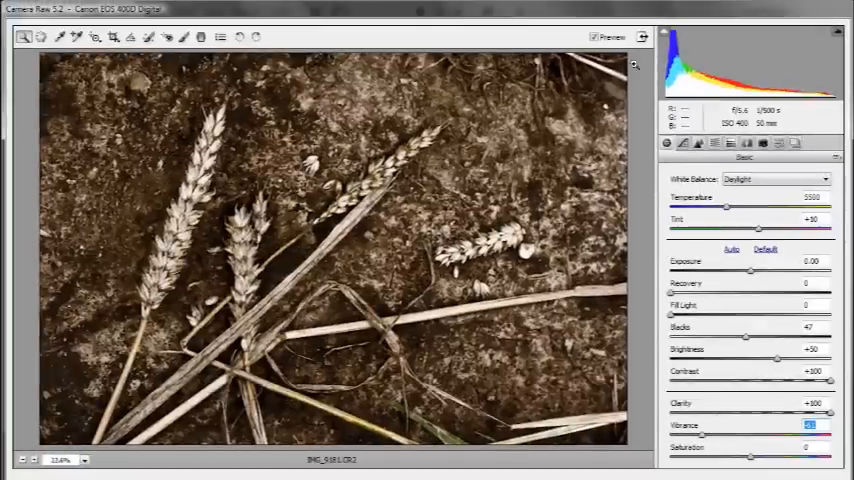
mouse_move(184, 460)
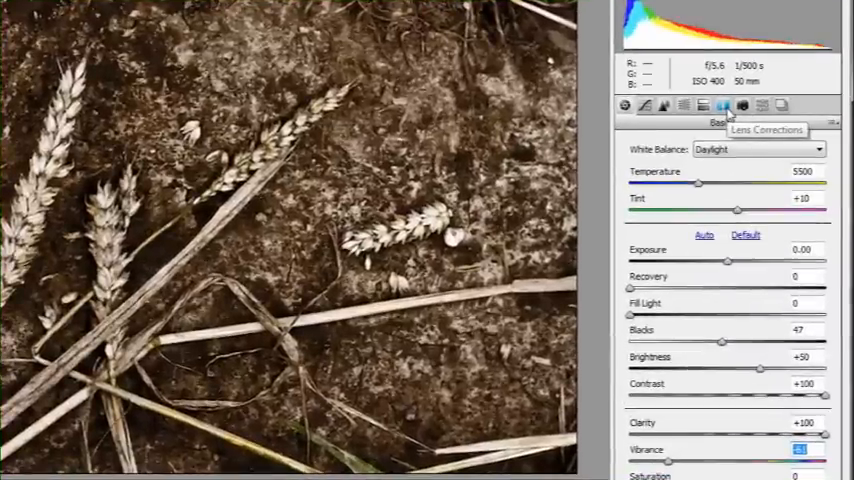
Step: Switch to the Lens Corrections panel for the vignette
click(744, 104)
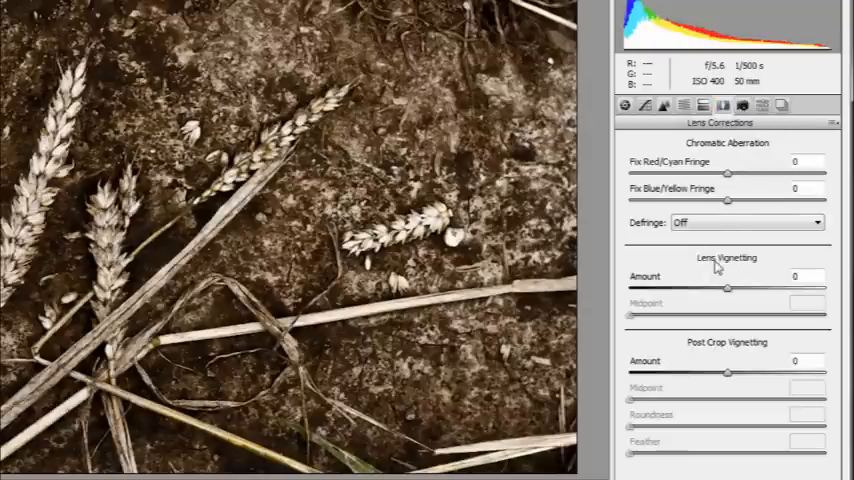
mouse_move(744, 308)
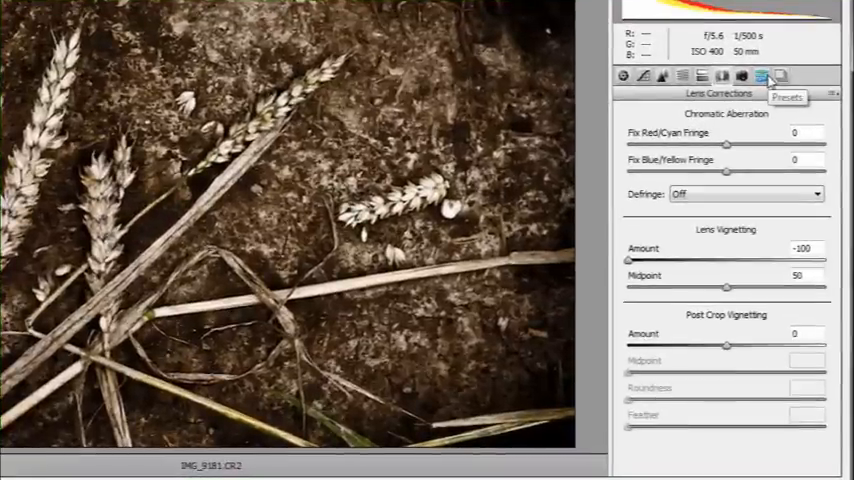
Step: Save the current adjustments as a new preset named 'Balcone preset' with all settings
click(762, 76)
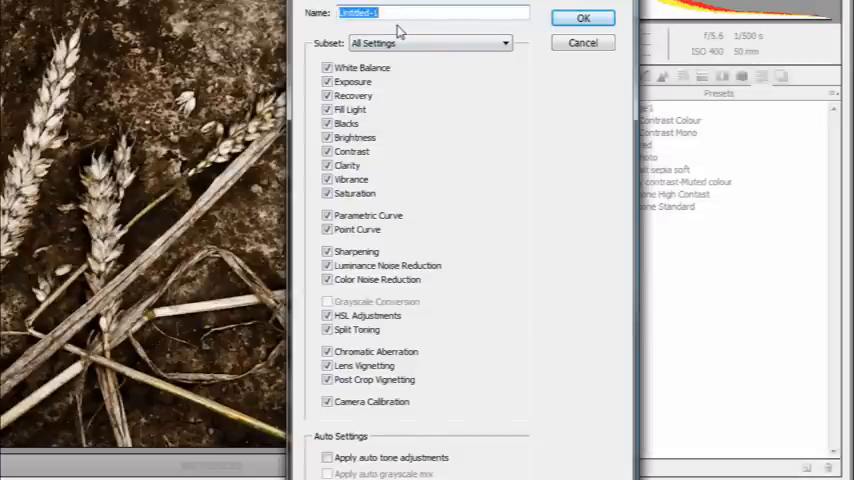
text(Balcome preset)
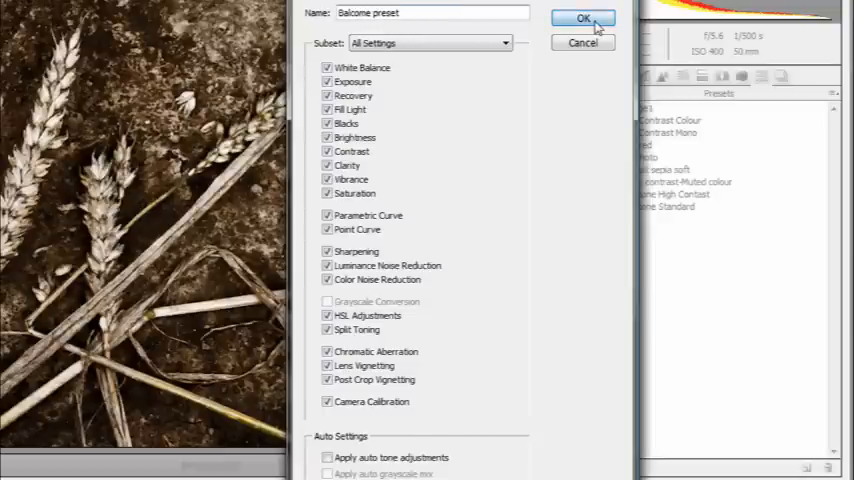
click(584, 18)
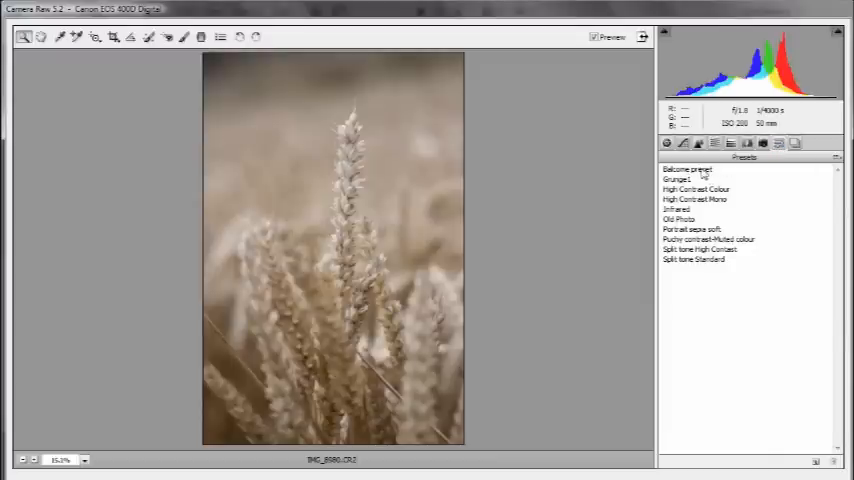
Step: Apply Balcone preset to the second, upright wheat photo
click(688, 168)
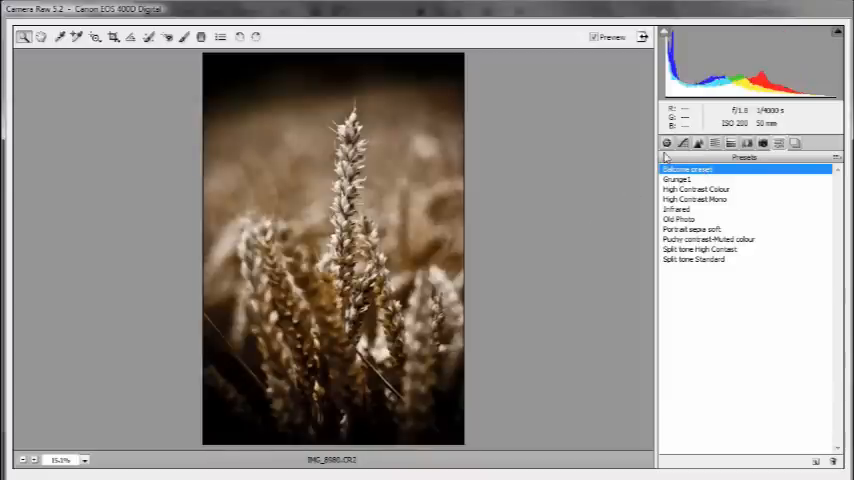
click(666, 144)
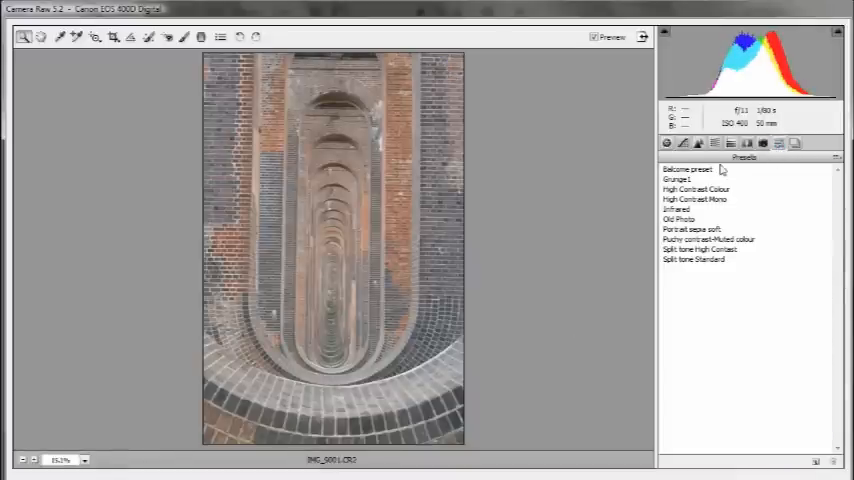
Step: Apply Balcone preset to the brick-arches photo and review its Basic values
click(688, 168)
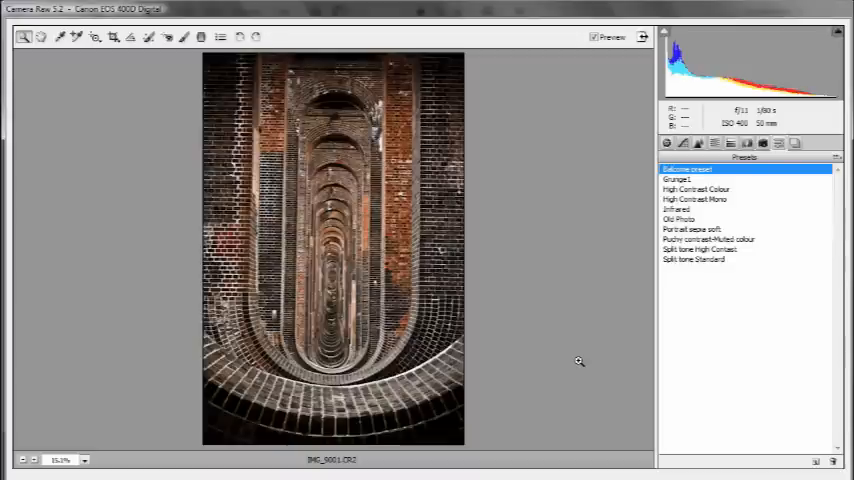
click(666, 144)
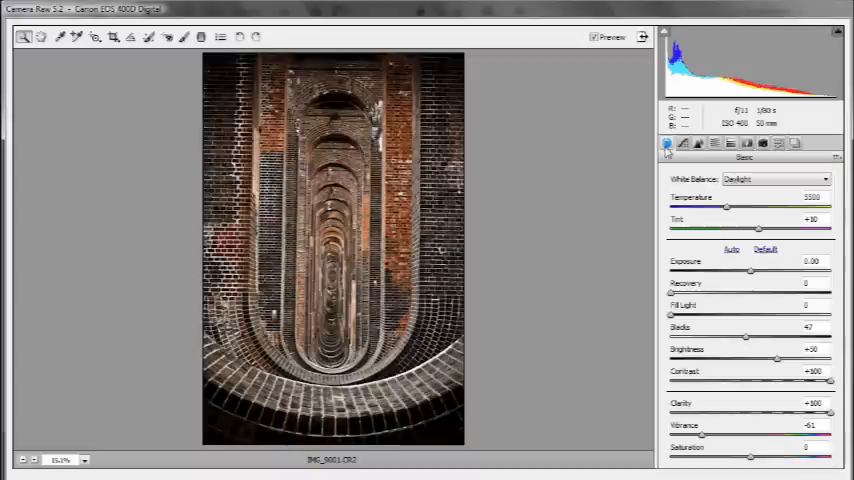